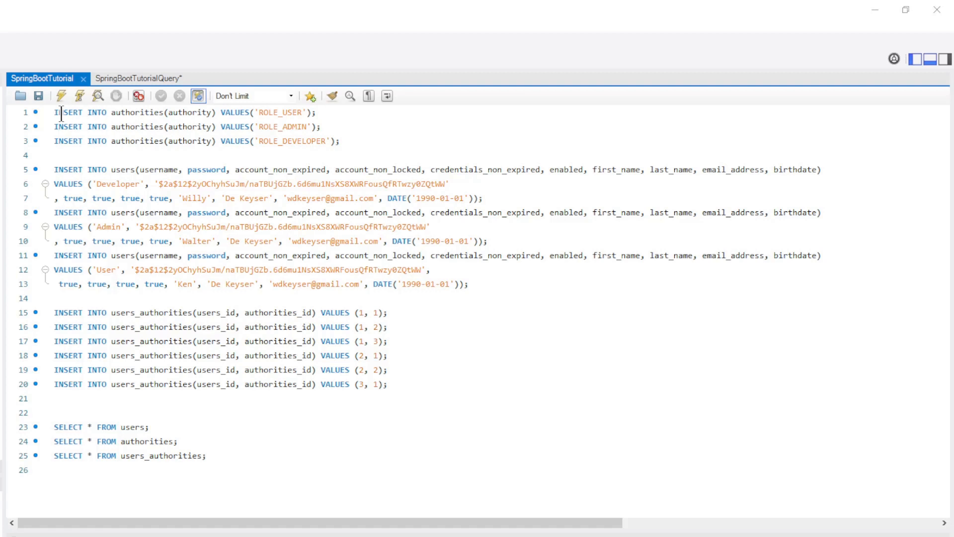
Step: Mark the authorities inserts and the user-to-authority link inserts in the data script
{"action": "left_click_drag", "start_coordinate": [57, 113], "coordinate": [337, 140]}
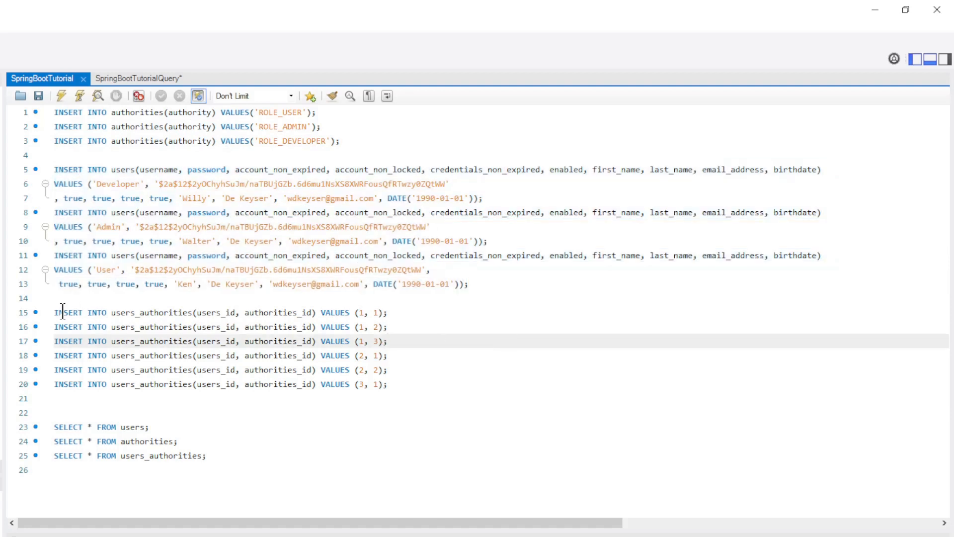
{"action": "left_click_drag", "start_coordinate": [54, 312], "coordinate": [389, 384]}
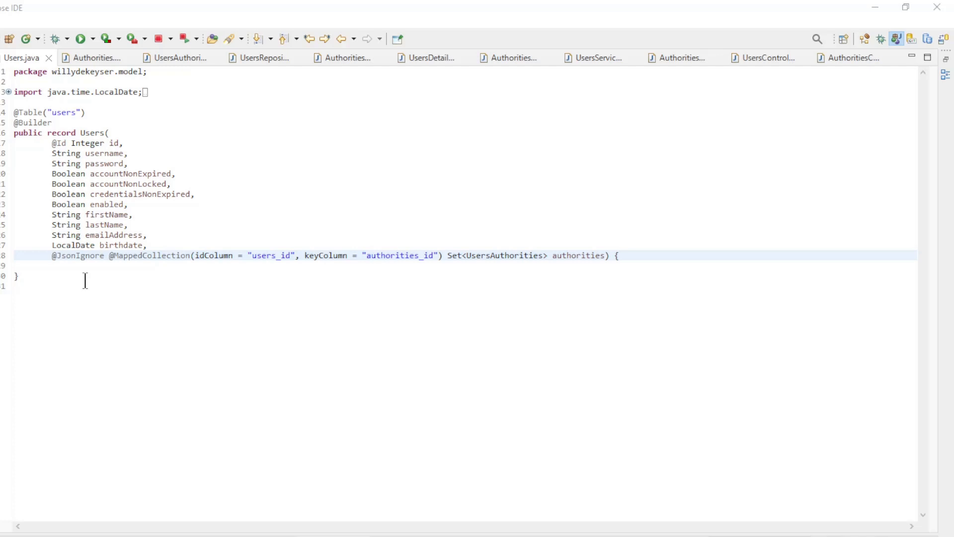
{"action": "mouse_move", "coordinate": [642, 70]}
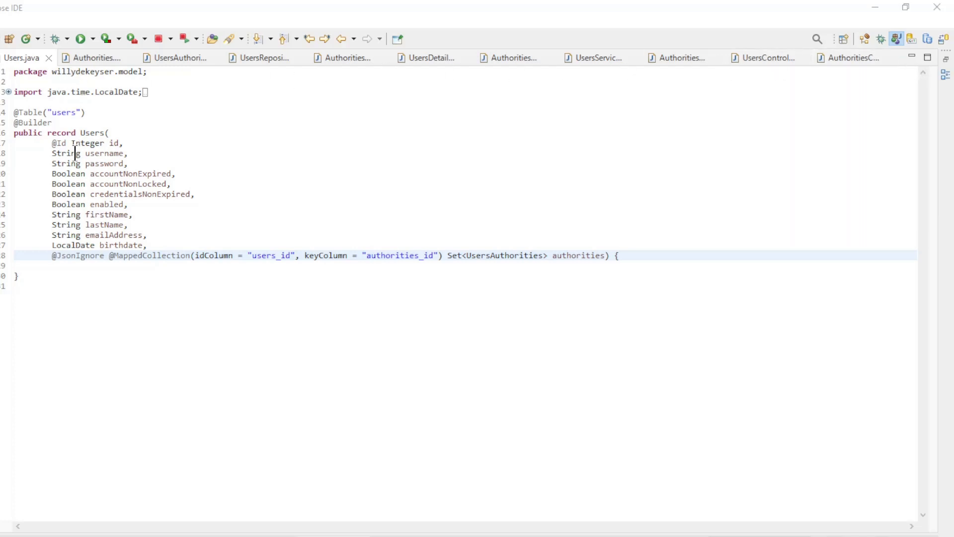
Step: Highlight the Users record fields and its authorities collection
{"action": "double_click", "coordinate": [92, 133]}
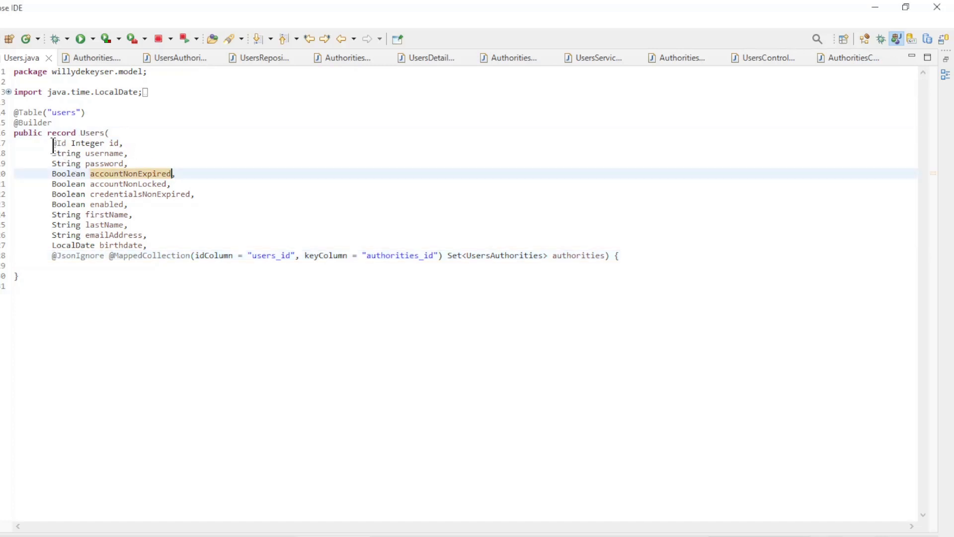
{"action": "left_click_drag", "start_coordinate": [52, 144], "coordinate": [146, 244]}
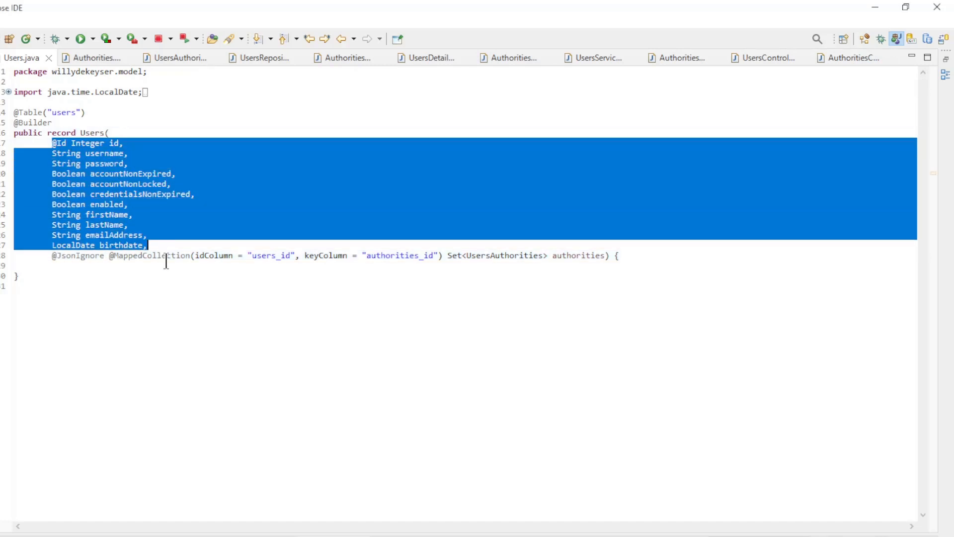
{"action": "left_click", "coordinate": [426, 257]}
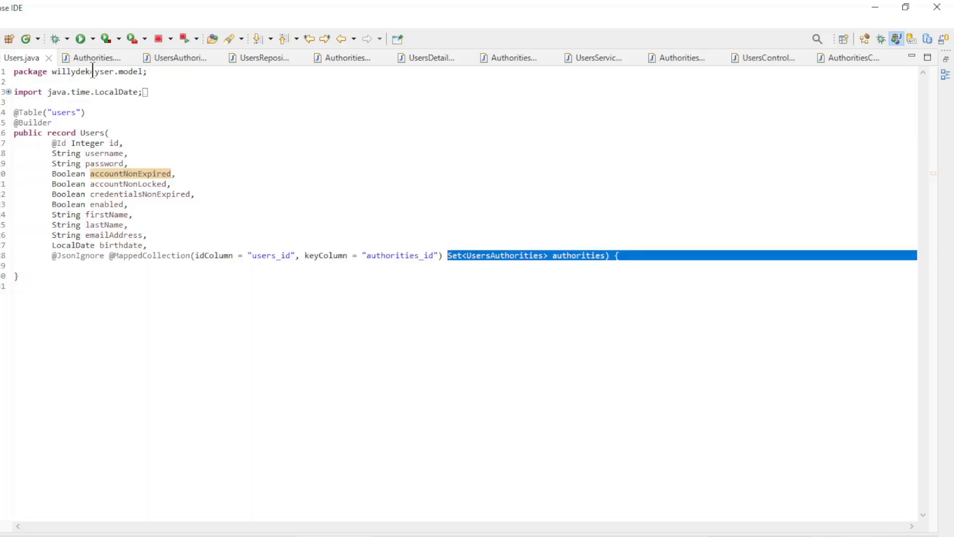
Step: Switch to the Authorities record and highlight its fields
{"action": "left_click", "coordinate": [97, 57]}
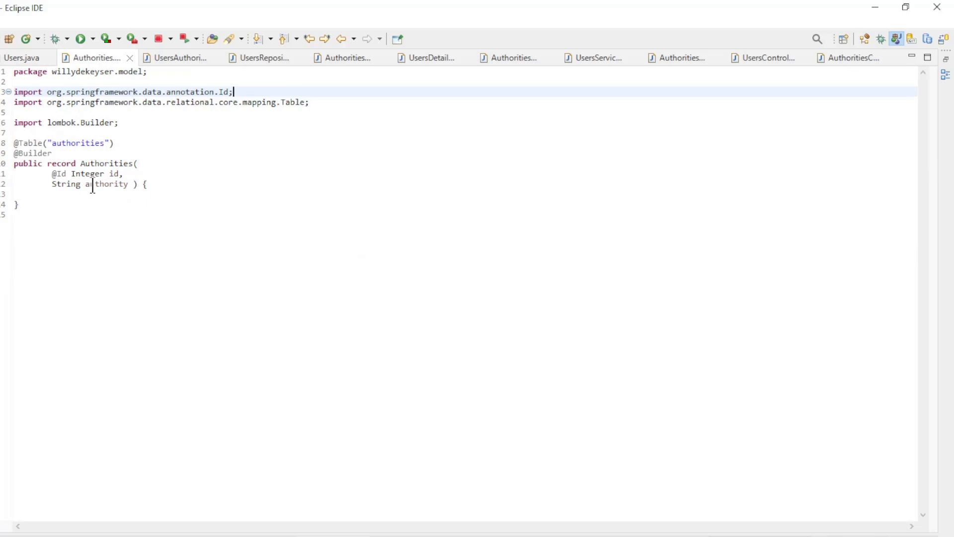
{"action": "left_click_drag", "start_coordinate": [52, 173], "coordinate": [143, 185]}
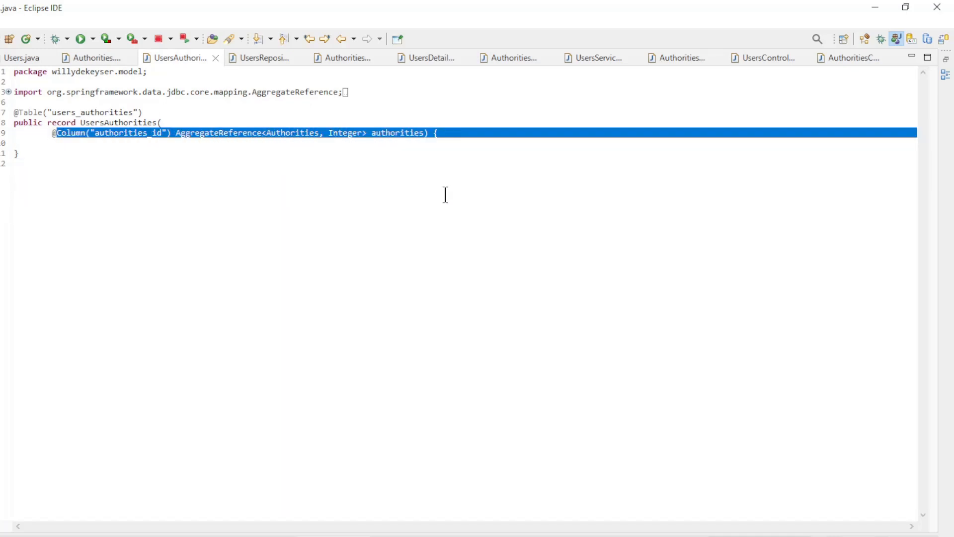
{"action": "mouse_move", "coordinate": [419, 188]}
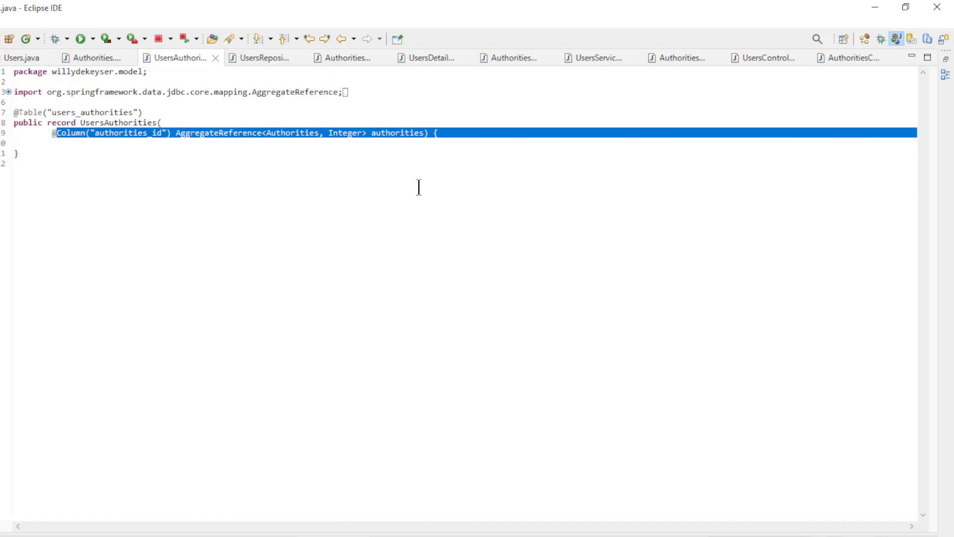
Step: Review UsersRepository, AuthoritiesRepository, UsersDetails and AuthoritiesDetails, ending on UsersService
{"action": "left_click", "coordinate": [263, 57]}
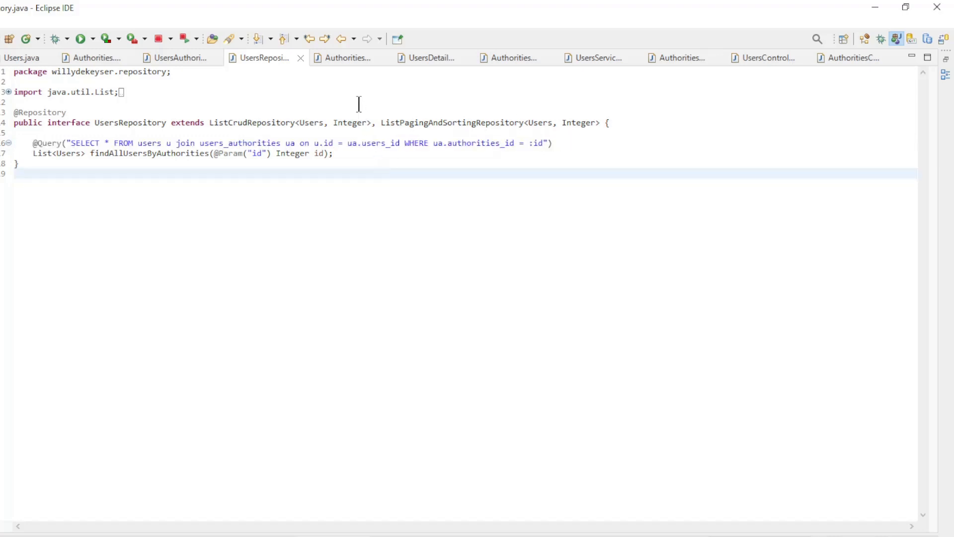
{"action": "left_click", "coordinate": [346, 57]}
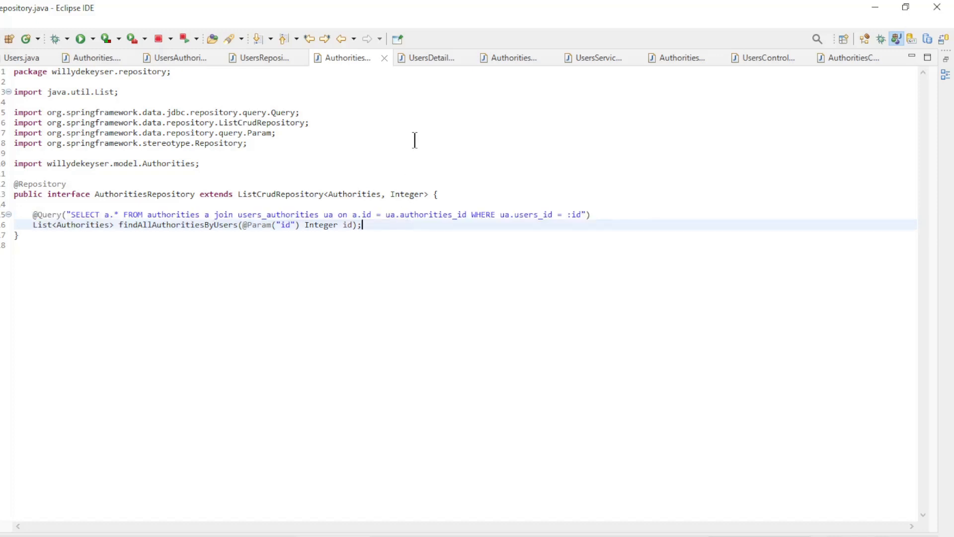
{"action": "left_click", "coordinate": [428, 58]}
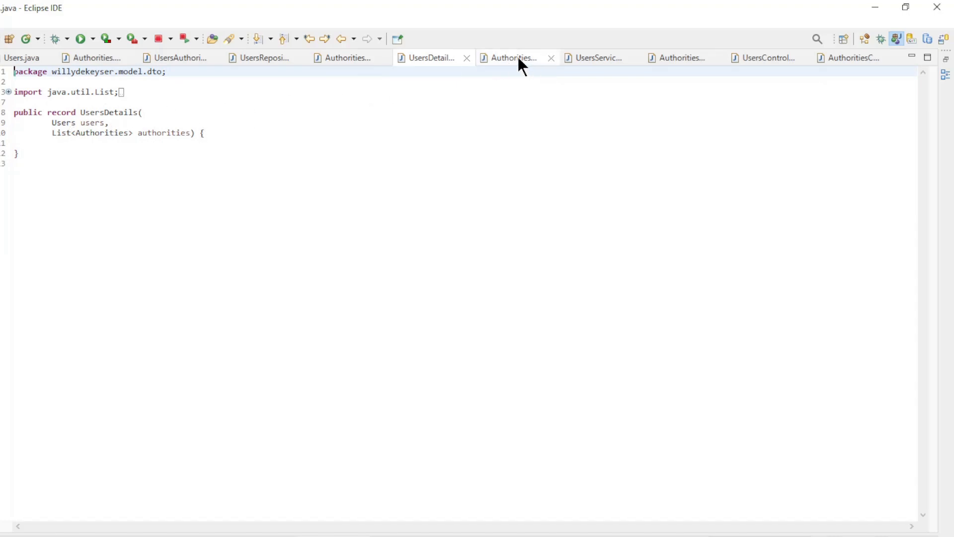
{"action": "left_click", "coordinate": [513, 57]}
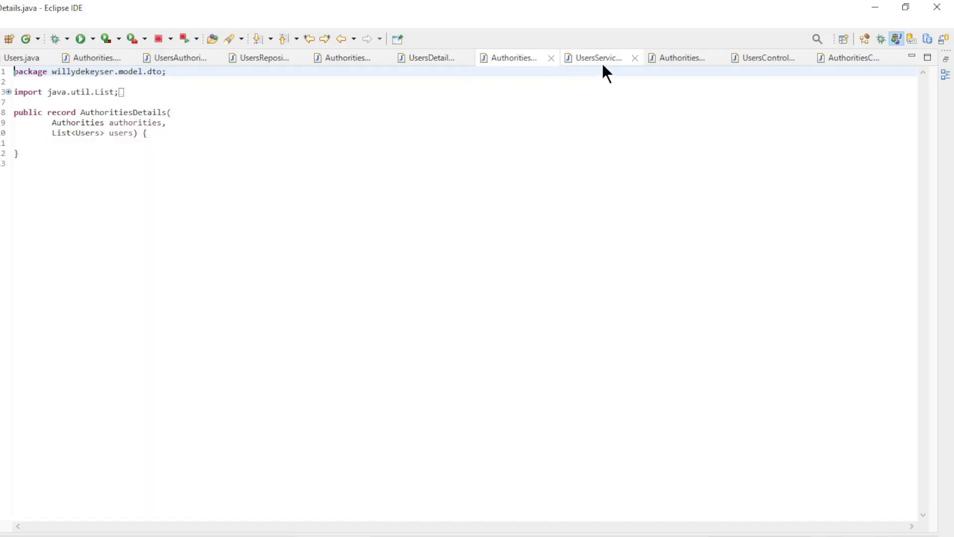
{"action": "left_click", "coordinate": [598, 57]}
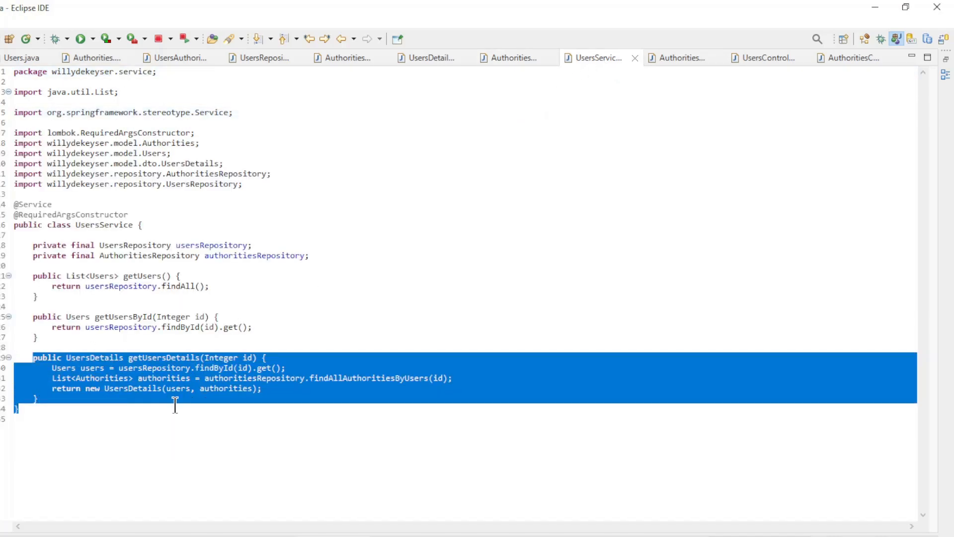
{"action": "mouse_move", "coordinate": [205, 418]}
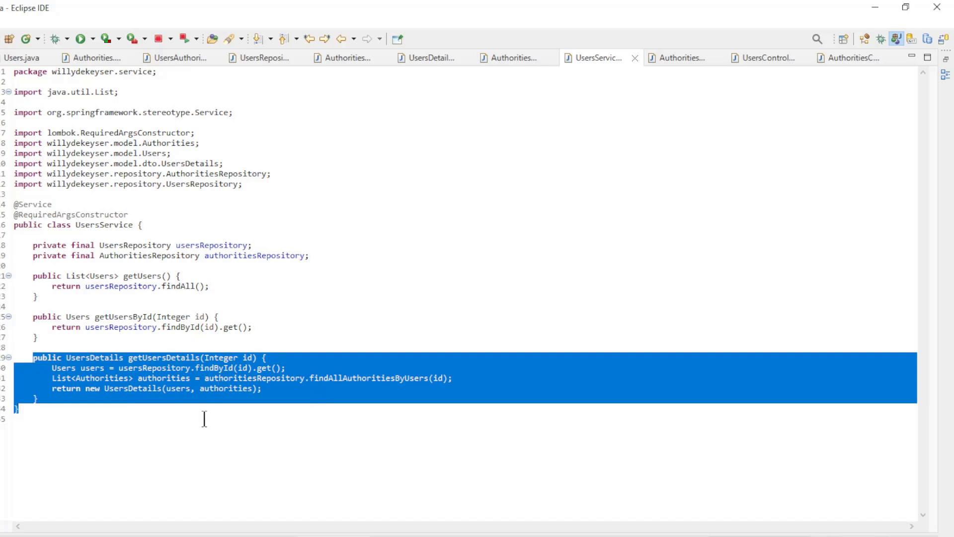
Step: Leave getUsersDetails and bring up AuthoritiesService with its getAuthoritiesDetails method
{"action": "left_click", "coordinate": [97, 368]}
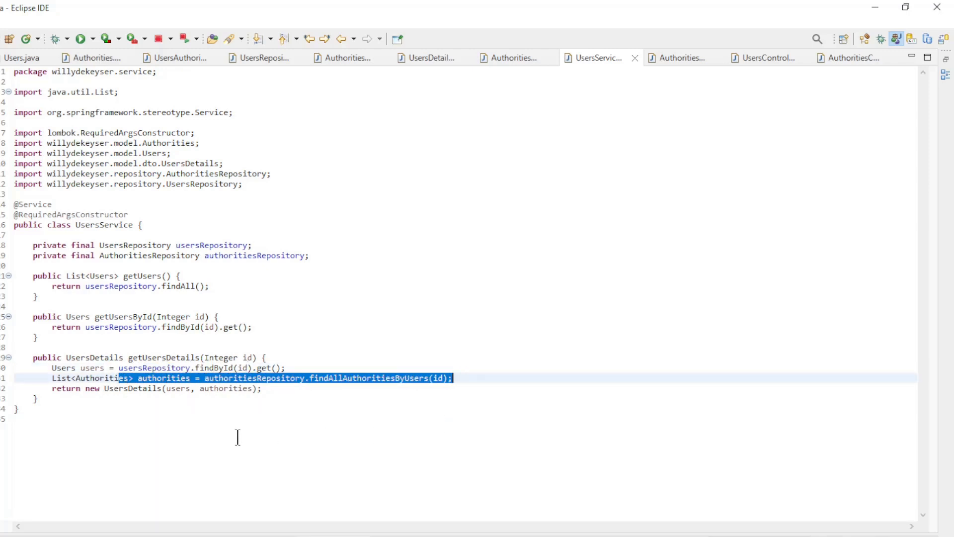
{"action": "mouse_move", "coordinate": [140, 412]}
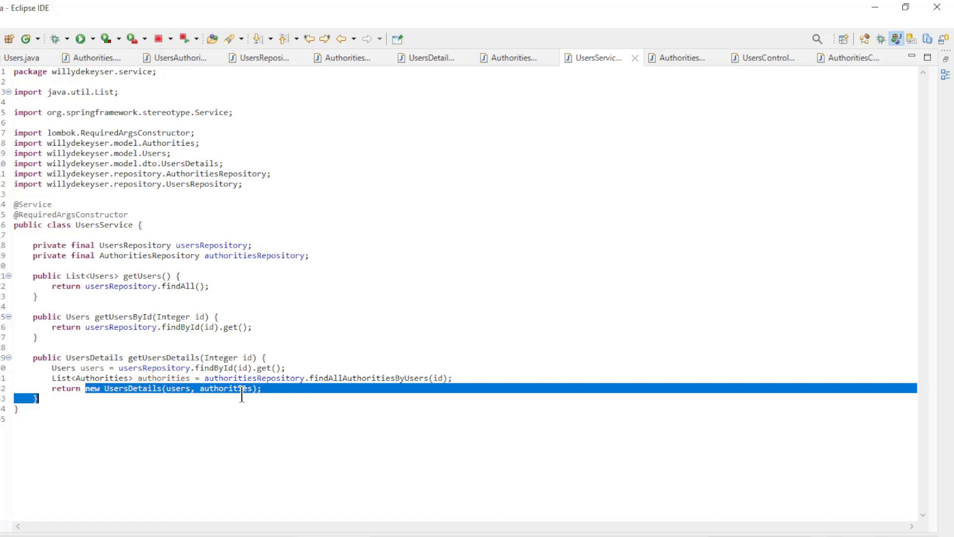
{"action": "mouse_move", "coordinate": [250, 419]}
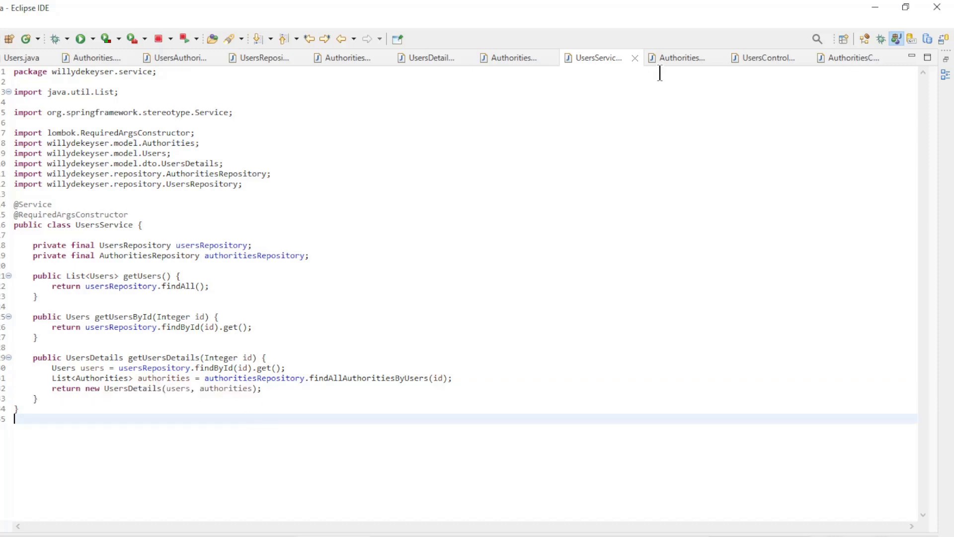
{"action": "left_click", "coordinate": [678, 58]}
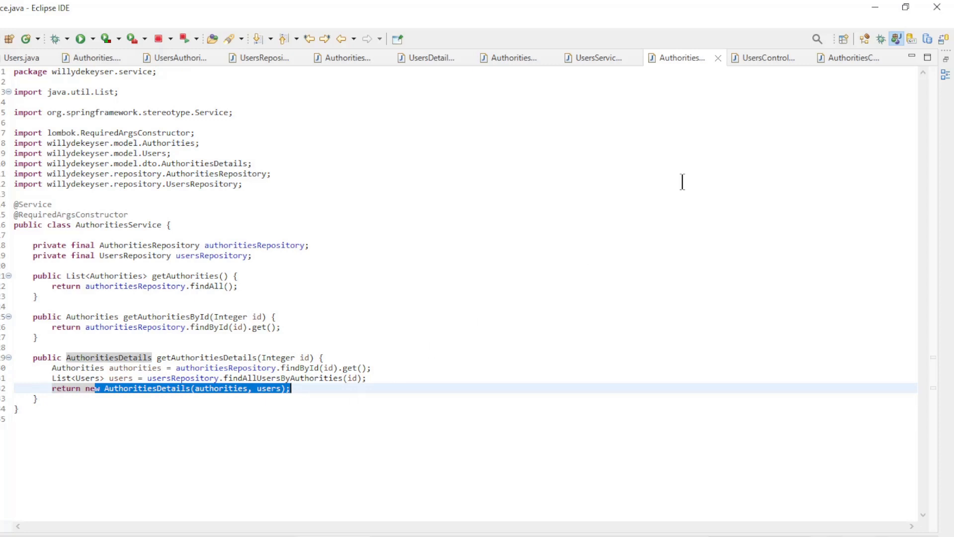
Step: Review UsersController's details mapping, then AuthoritiesController's AuthoritiesDetails endpoint
{"action": "left_click", "coordinate": [766, 57]}
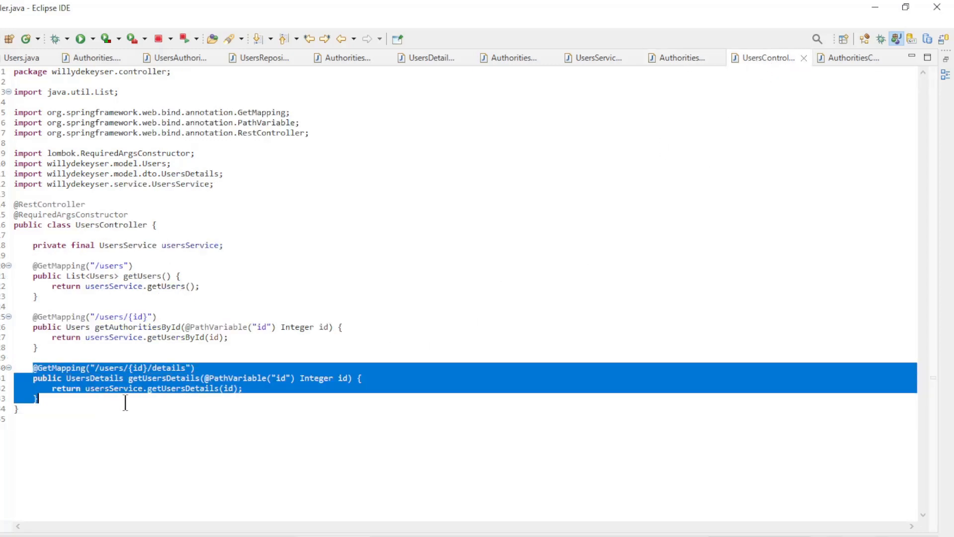
{"action": "mouse_move", "coordinate": [230, 433]}
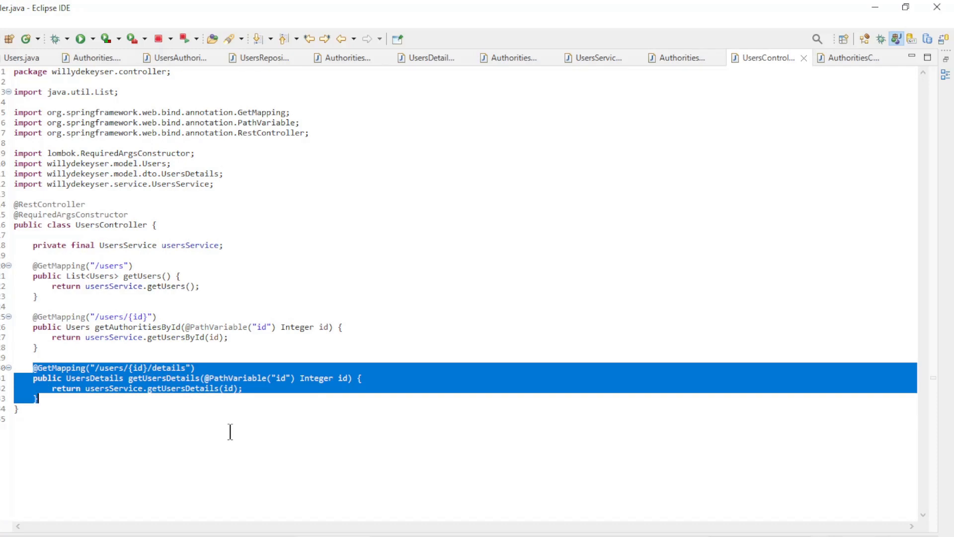
{"action": "mouse_move", "coordinate": [239, 430]}
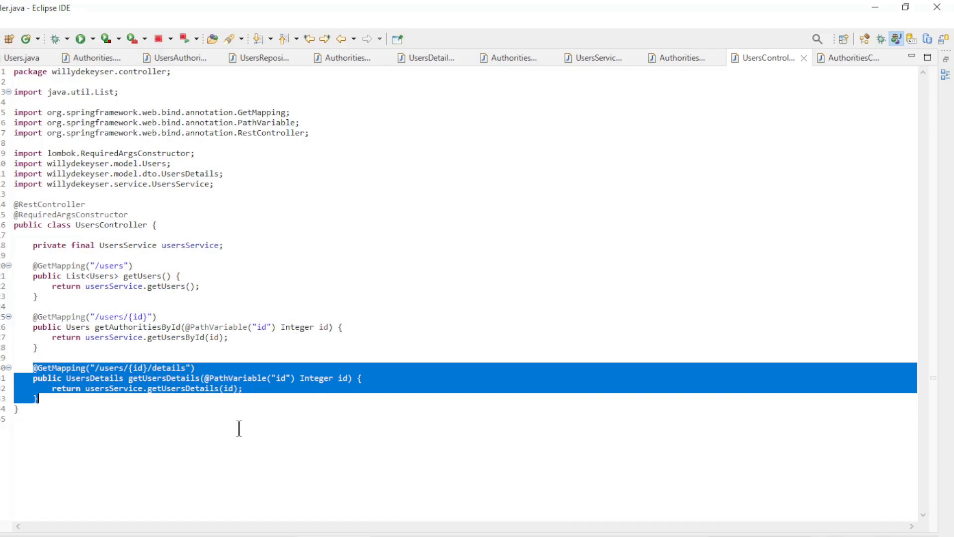
{"action": "mouse_move", "coordinate": [853, 64]}
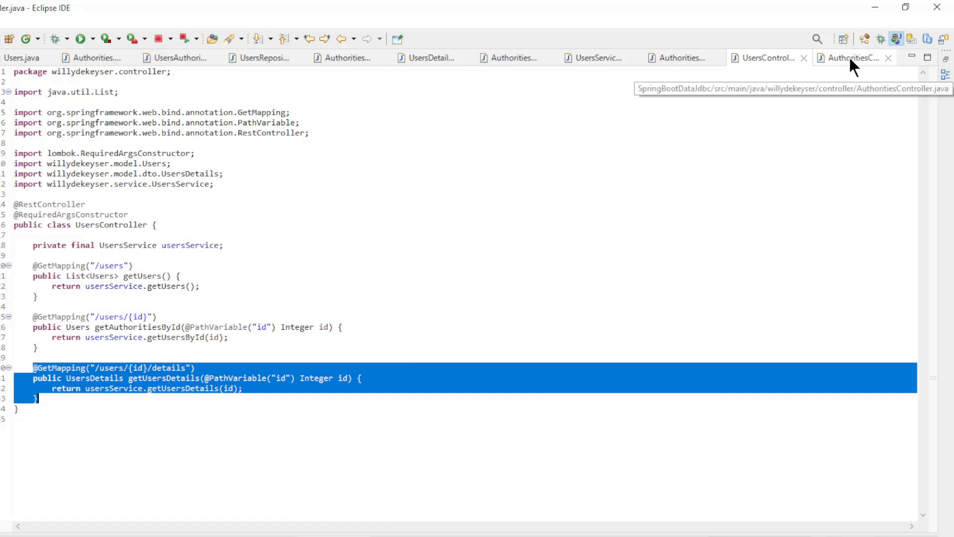
{"action": "left_click", "coordinate": [852, 57]}
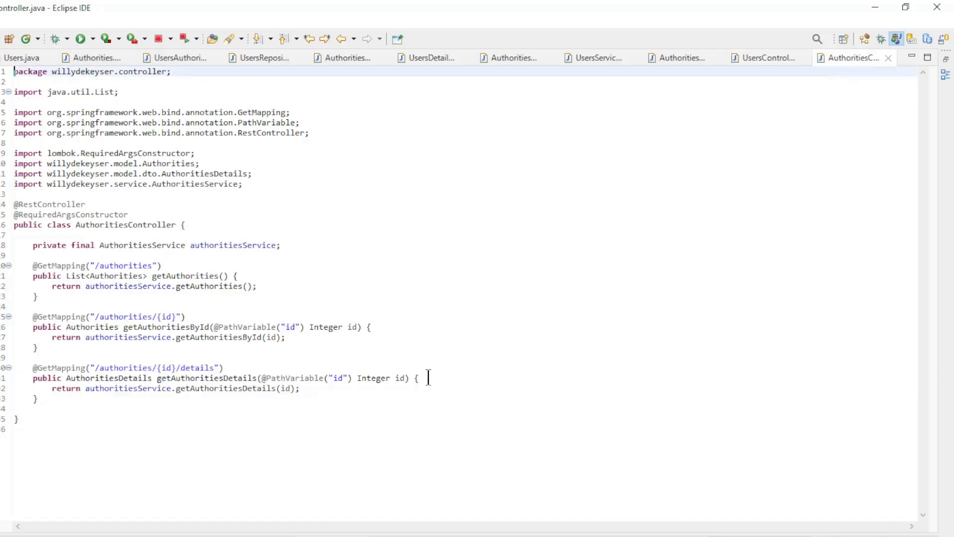
{"action": "left_click", "coordinate": [64, 378]}
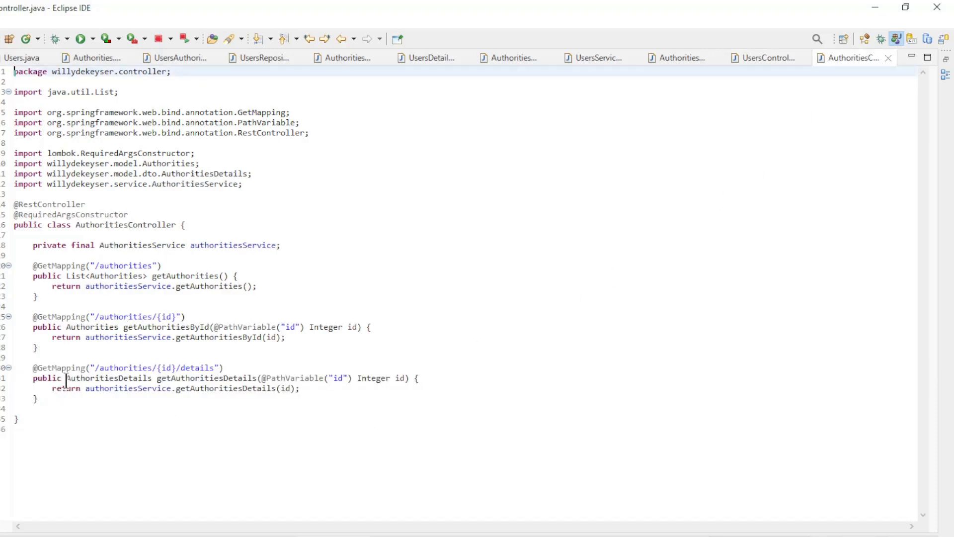
{"action": "left_click_drag", "start_coordinate": [64, 378], "coordinate": [34, 408]}
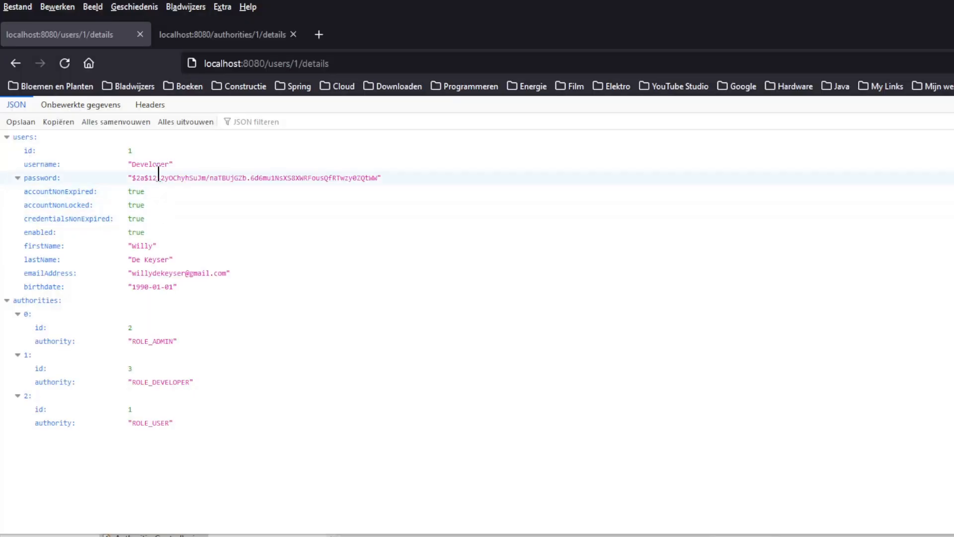
Step: Point out the user's id value in the /users details JSON
{"action": "left_click", "coordinate": [130, 152]}
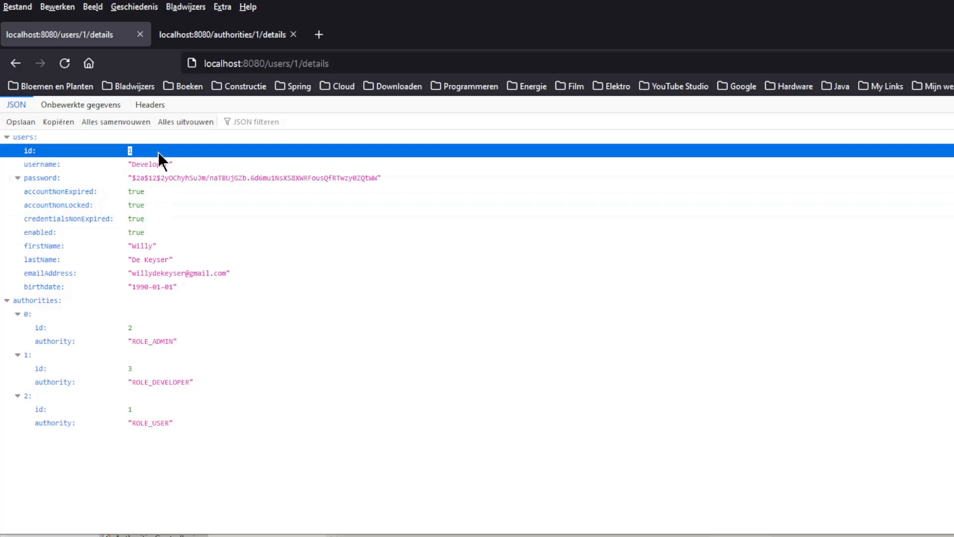
{"action": "mouse_move", "coordinate": [90, 321]}
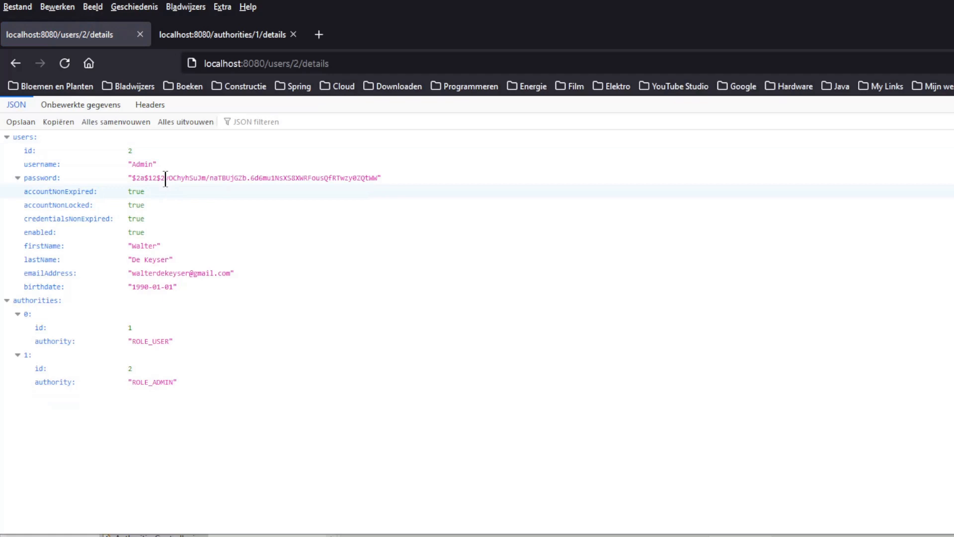
{"action": "mouse_move", "coordinate": [183, 223]}
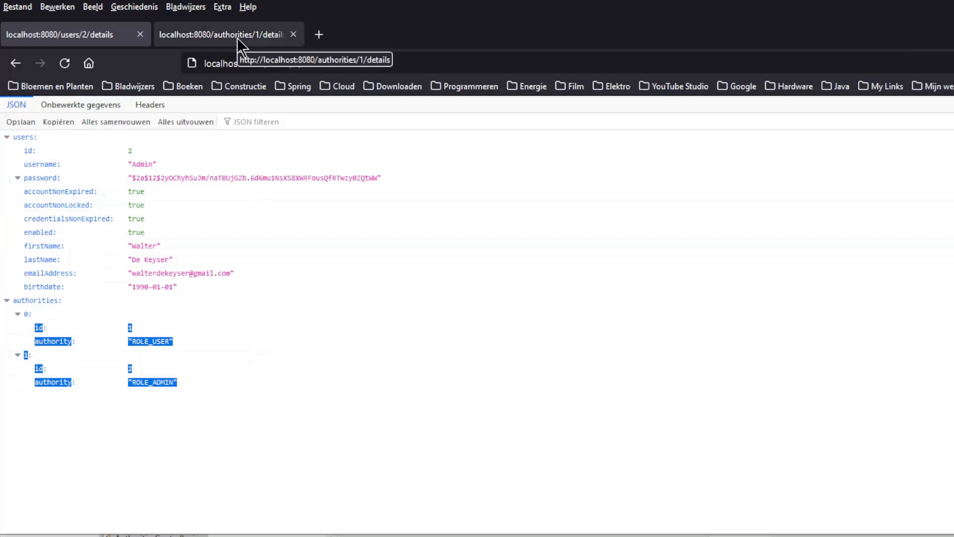
Step: Show the /authorities/1/details JSON and scroll through its linked users
{"action": "left_click", "coordinate": [227, 34]}
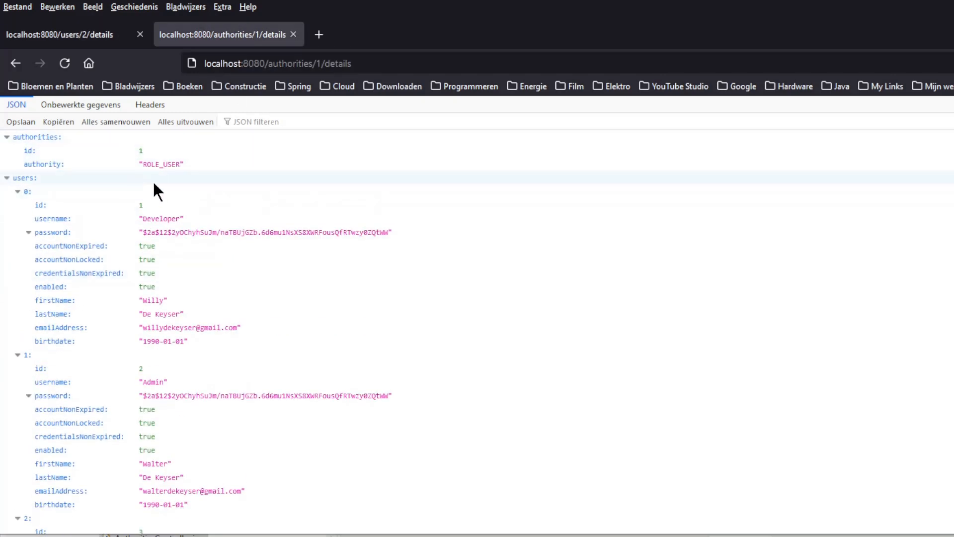
{"action": "mouse_move", "coordinate": [151, 237]}
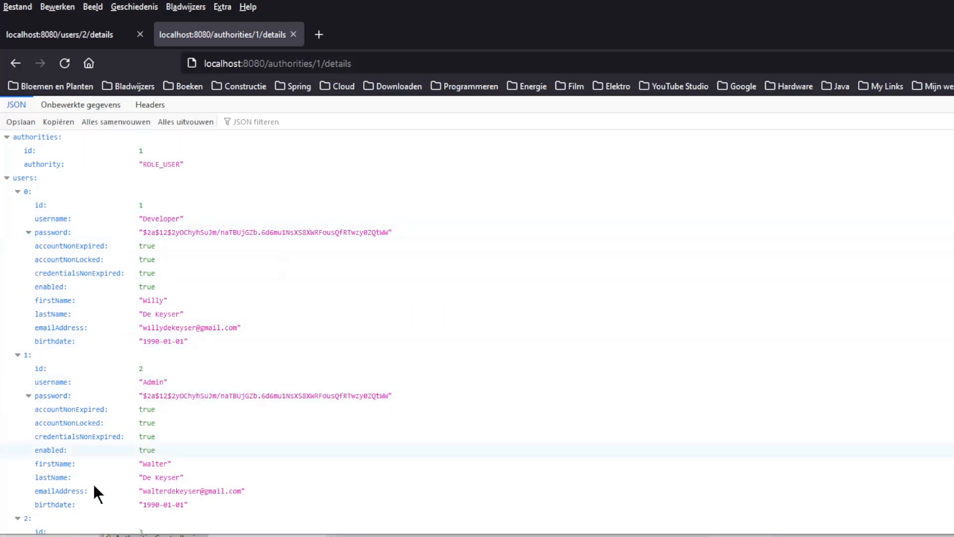
{"action": "scroll", "scroll_direction": "down", "scroll_amount": 3}
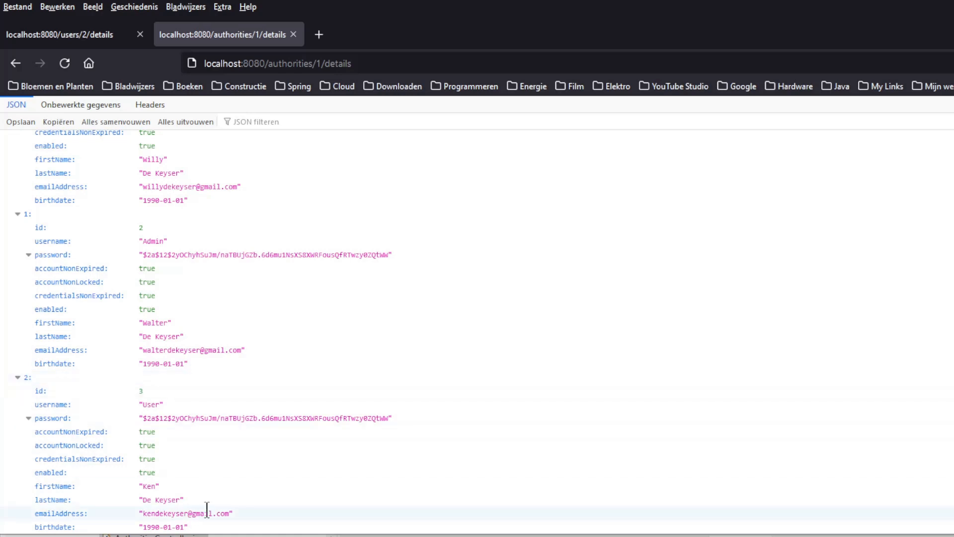
{"action": "mouse_move", "coordinate": [140, 455]}
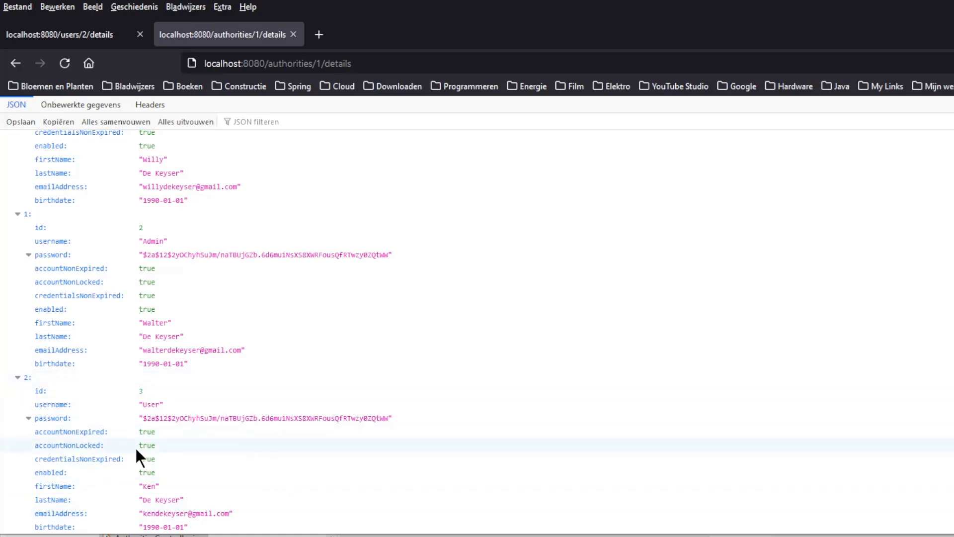